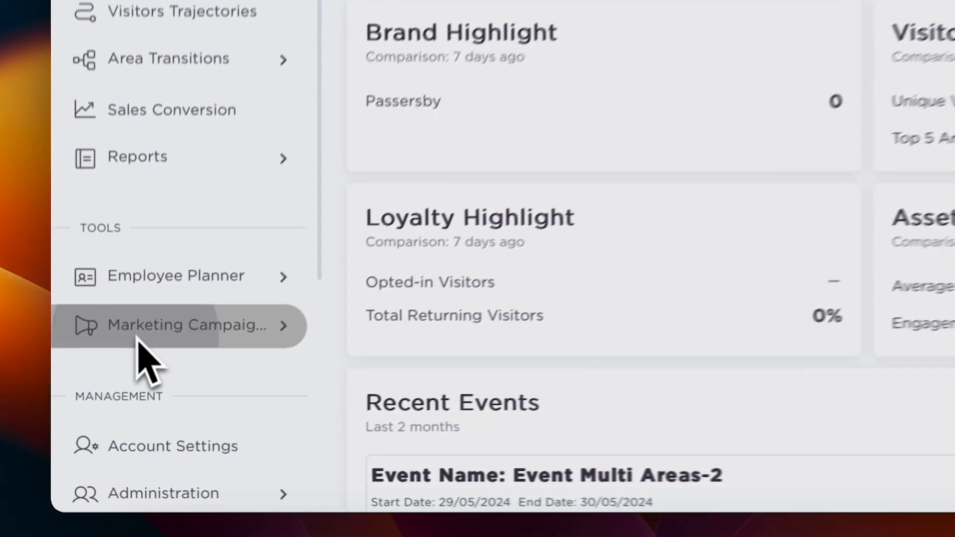
Expand Marketing Campaigns in the Tools sidebar to reveal its submenu options
left_click(180, 325)
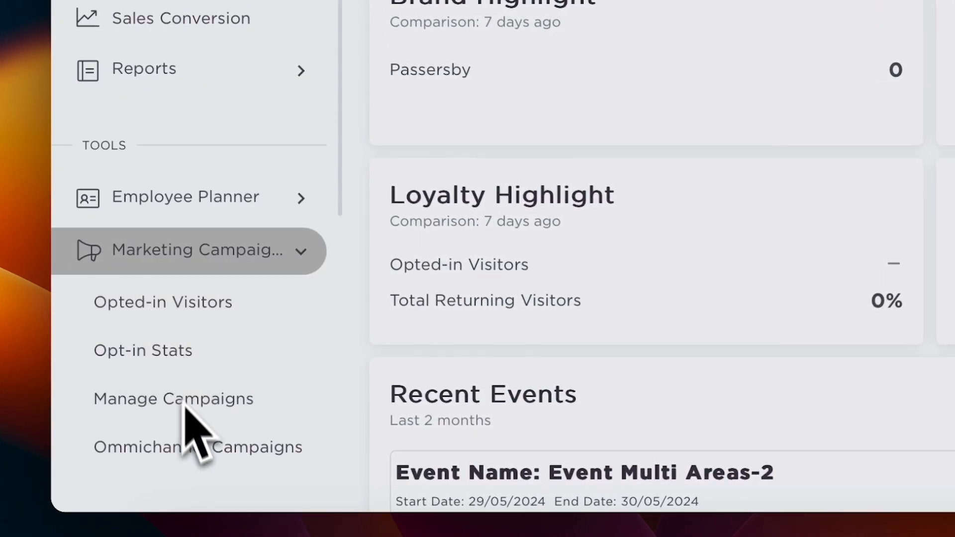
mouse_move(195, 447)
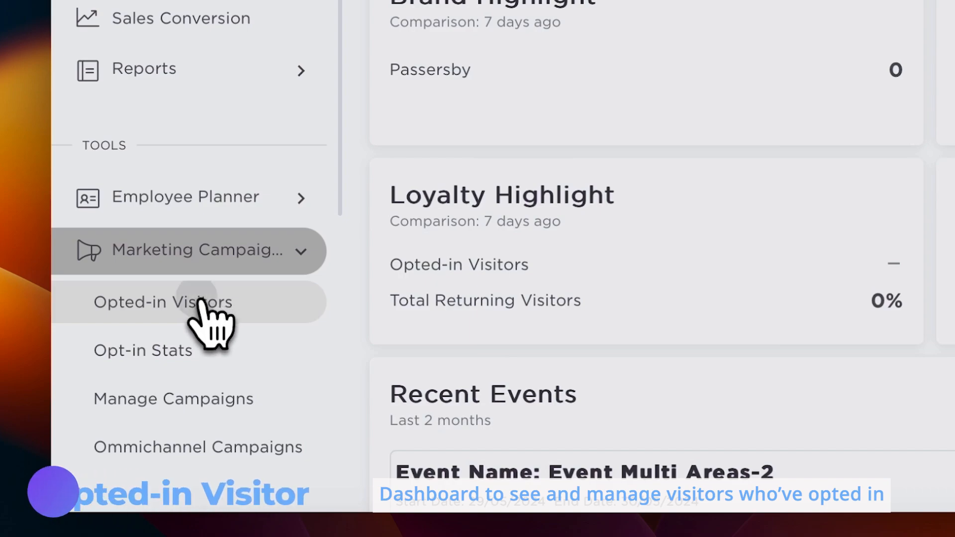
Show Opted-in Visitors for 09/03/2024–10/03/2024 with their targeted campaigns and delivery statuses
left_click(162, 302)
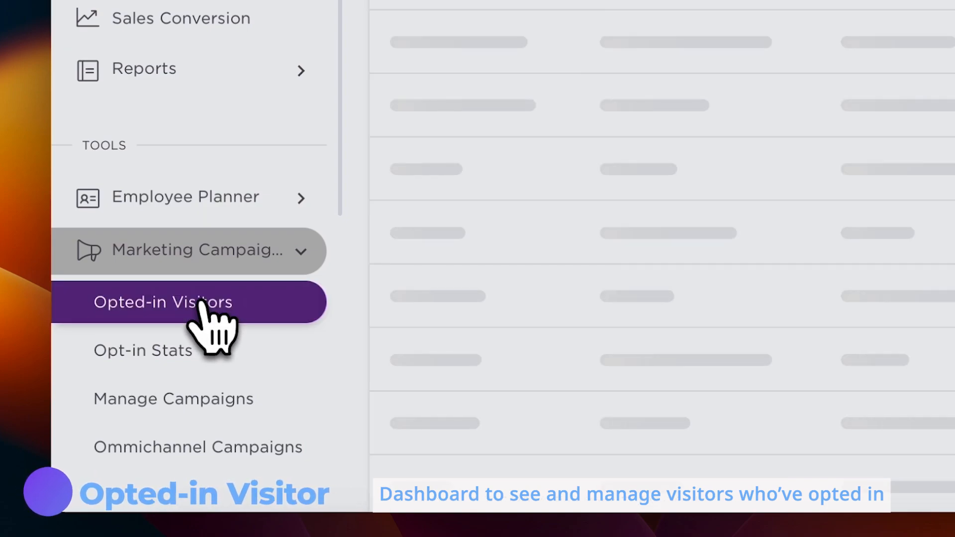
left_click(163, 302)
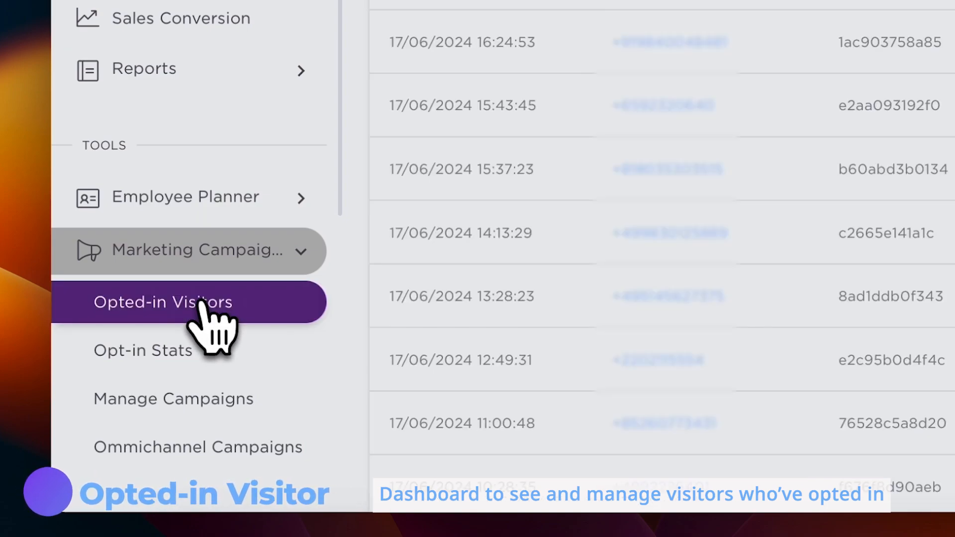
left_click(620, 203)
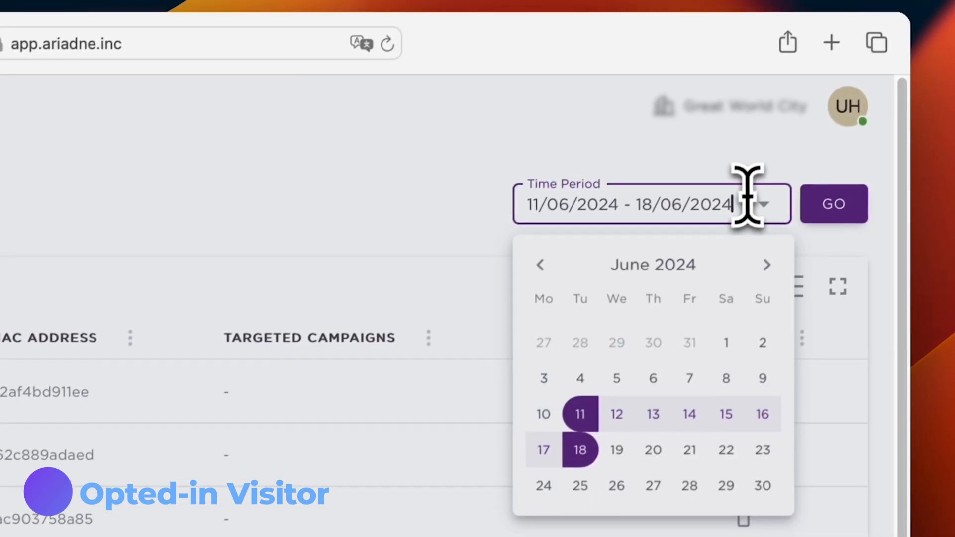
left_click(538, 265)
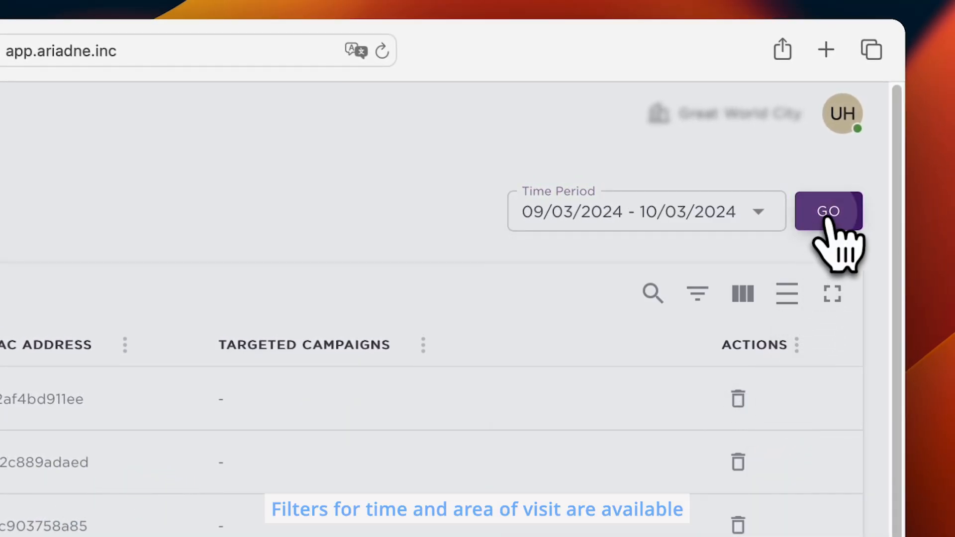
left_click(828, 211)
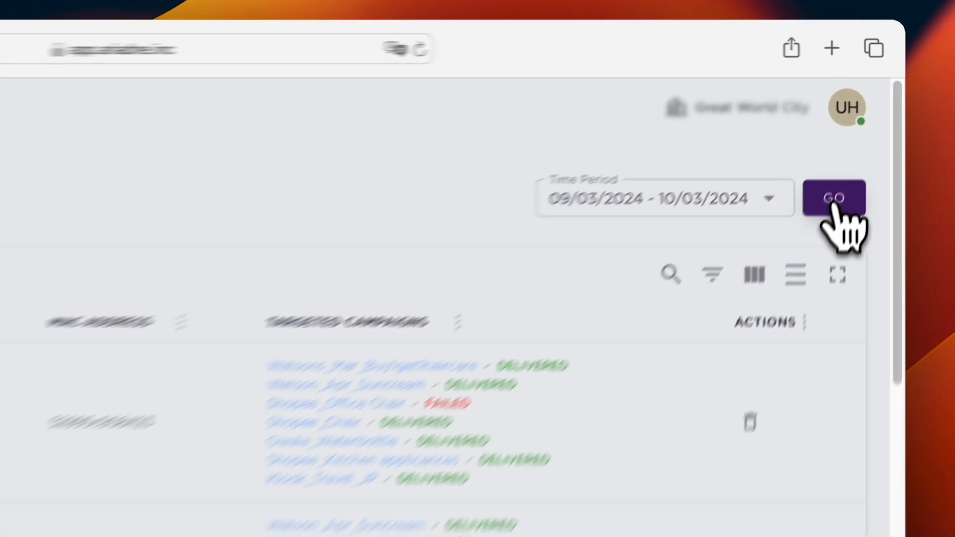
left_click(833, 198)
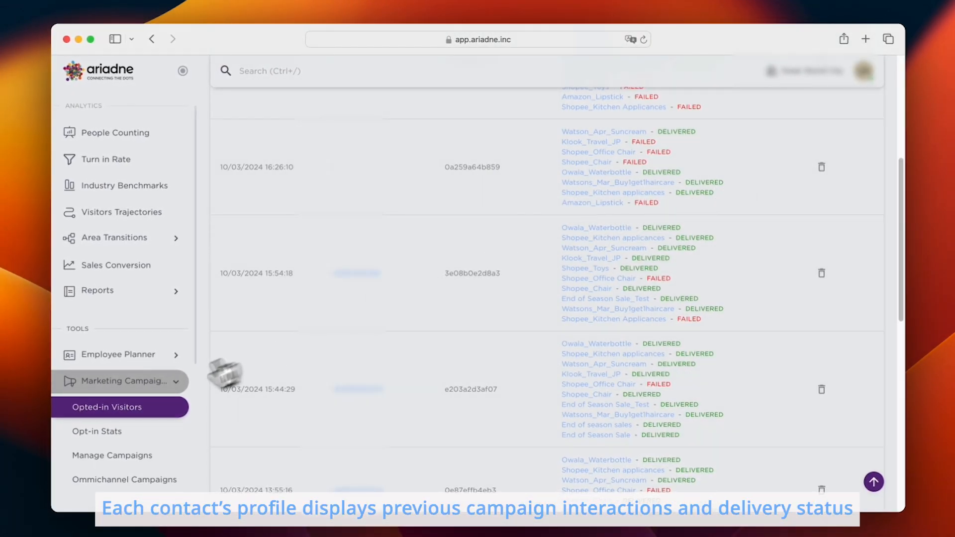
mouse_move(155, 436)
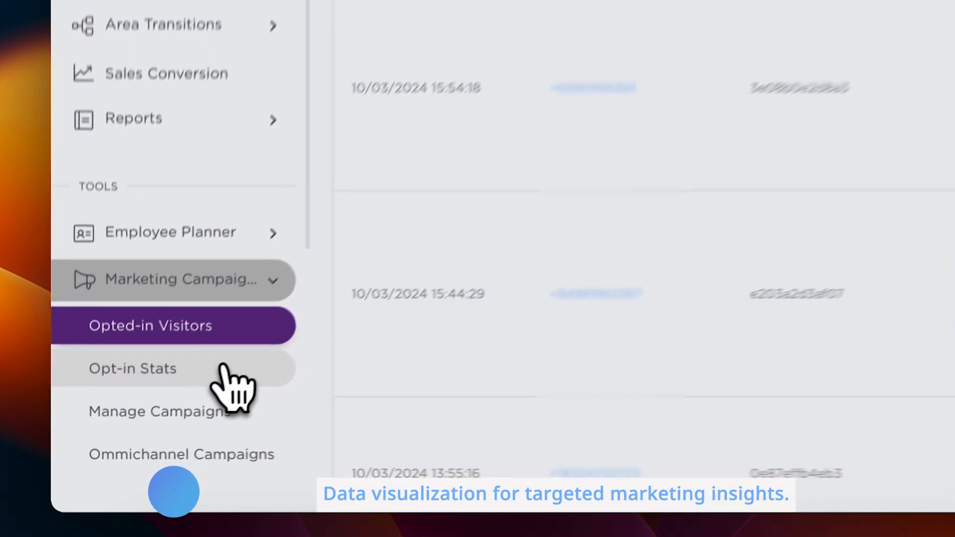
View Opt-in Stats with the visitor path Sankey, visited-areas table and targeted campaigns list
left_click(159, 368)
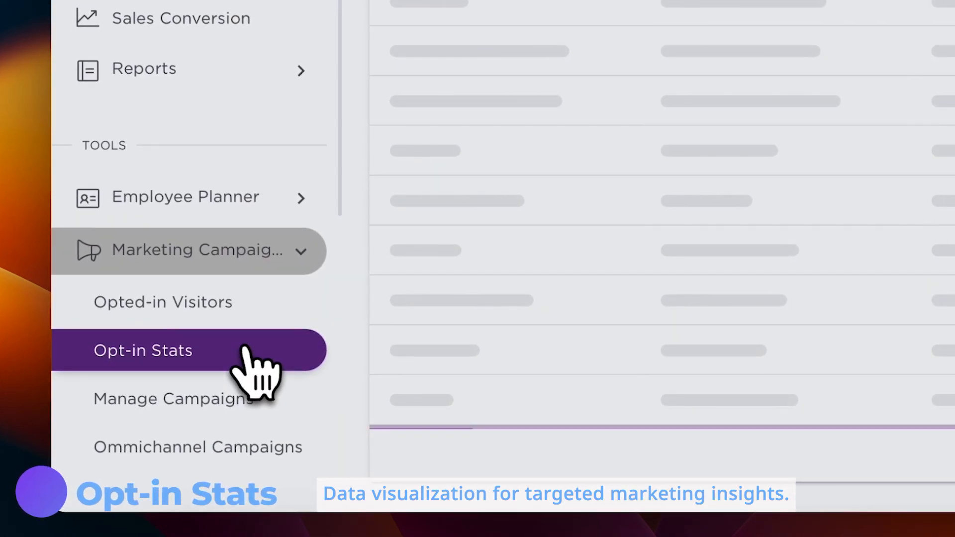
left_click(143, 350)
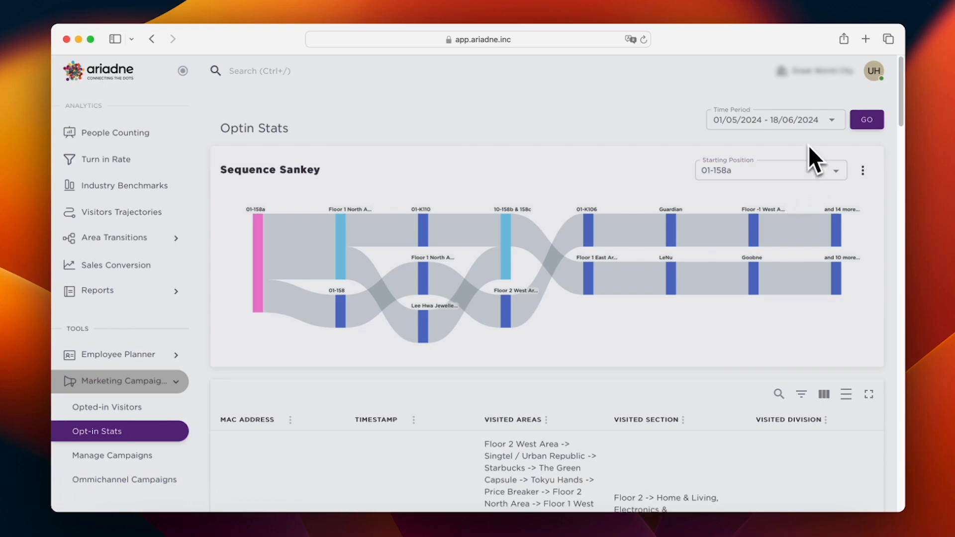
scroll("down", 3)
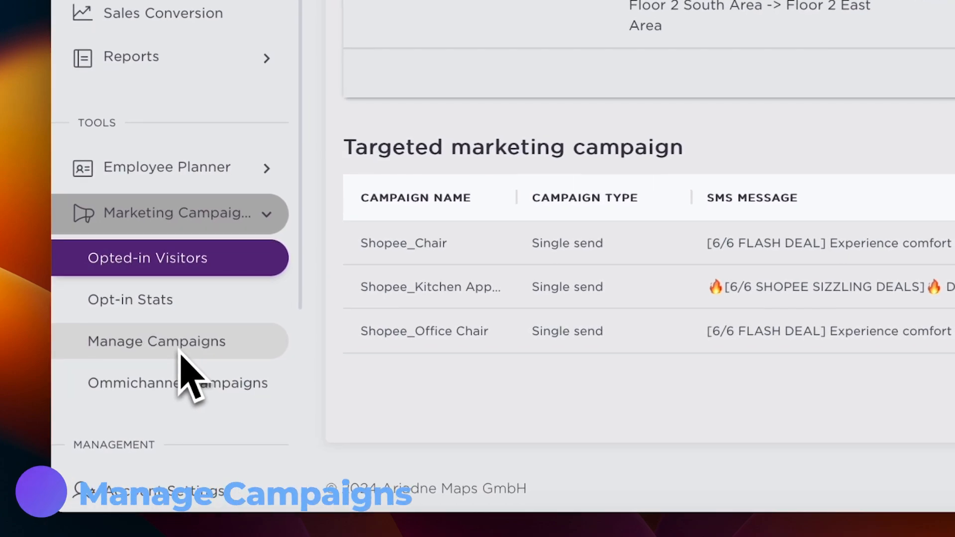
Show the Past campaigns list on the Manage Campaigns page
left_click(156, 340)
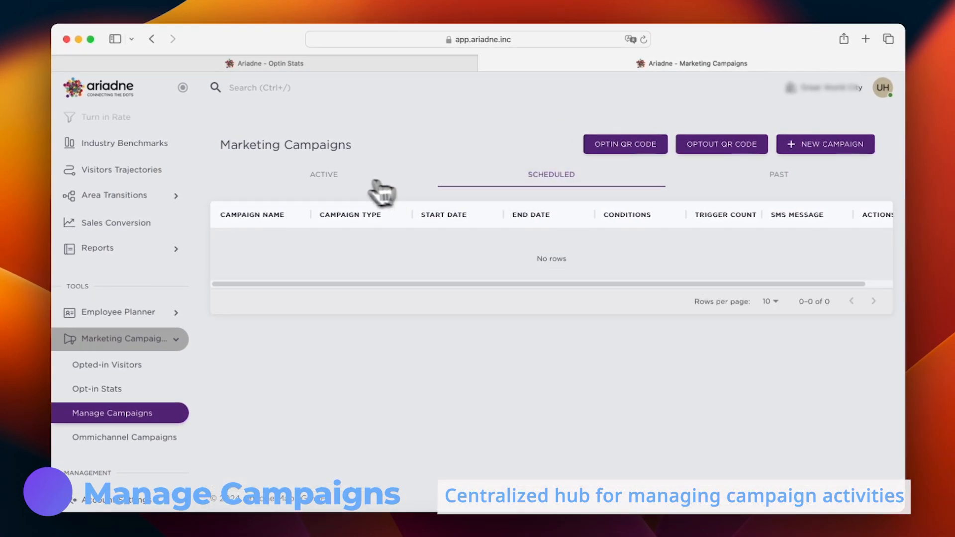
left_click(824, 143)
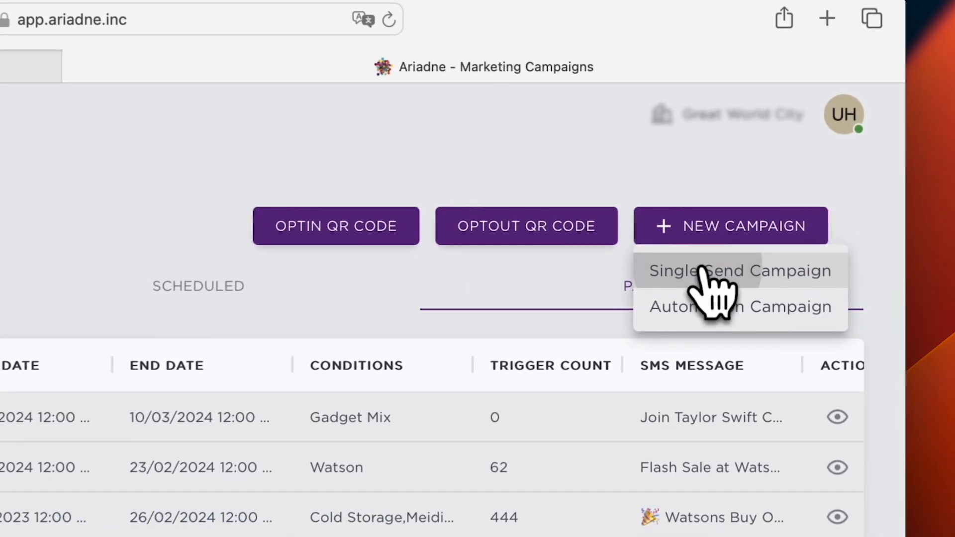
Name a single-send campaign Test_Campaign targeting visitors from 10/03/2024 3:30 PM to 3:50 PM
left_click(739, 271)
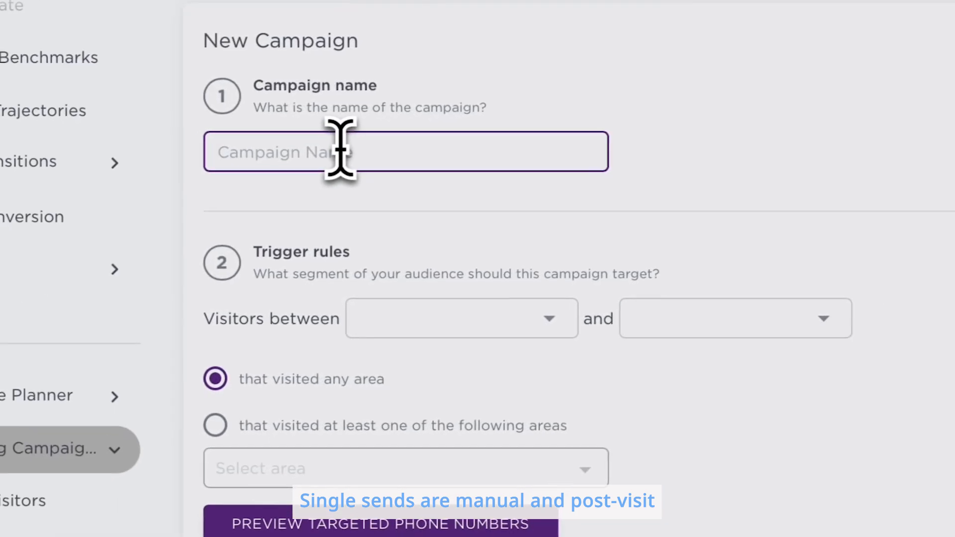
type("Test_C")
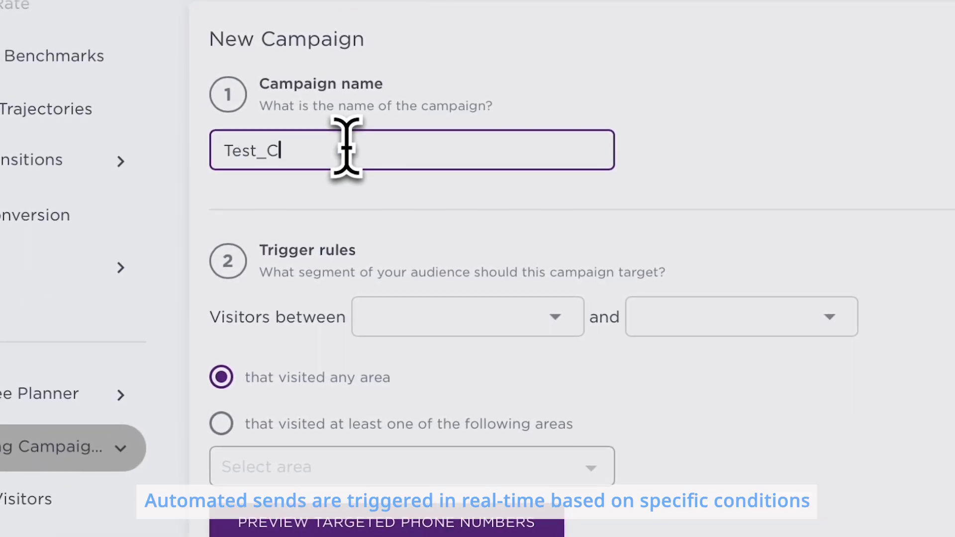
type("ampaign")
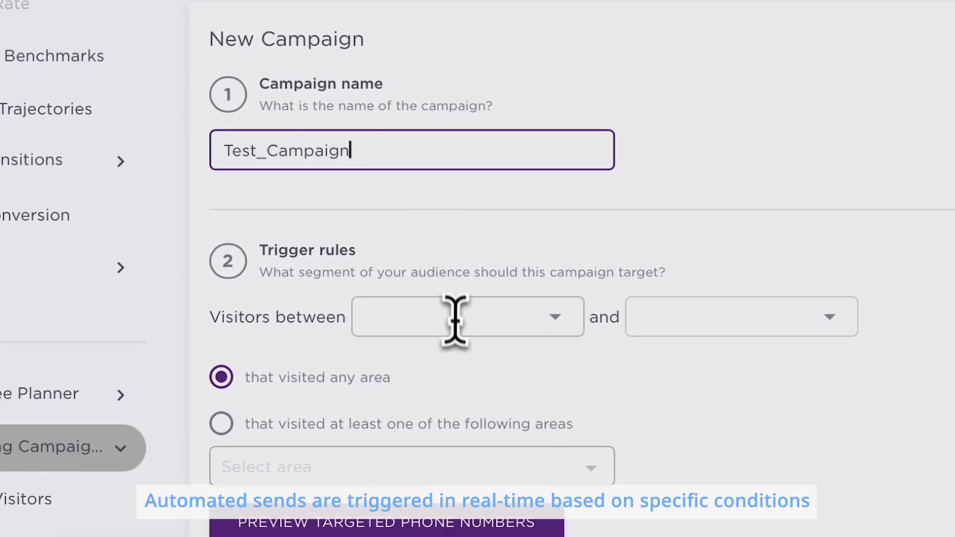
left_click(467, 317)
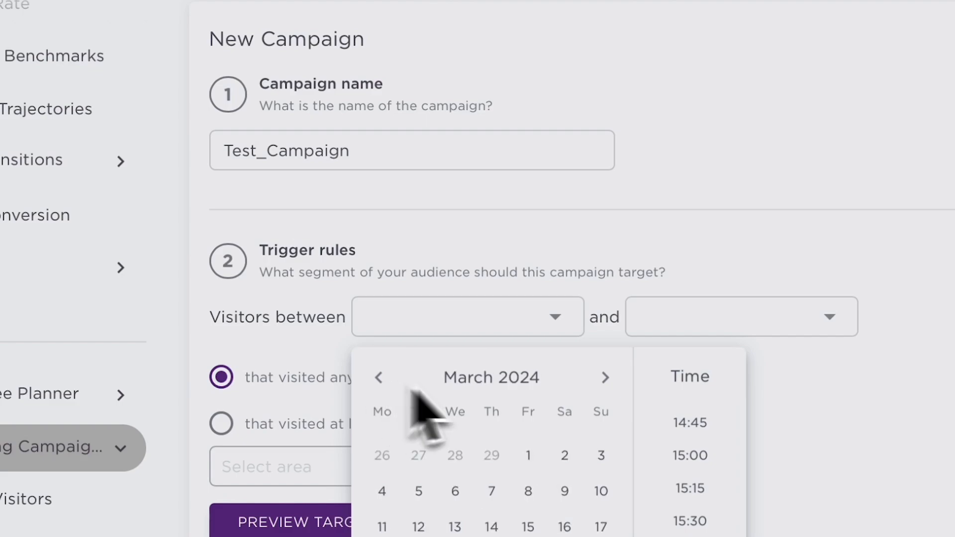
left_click(601, 491)
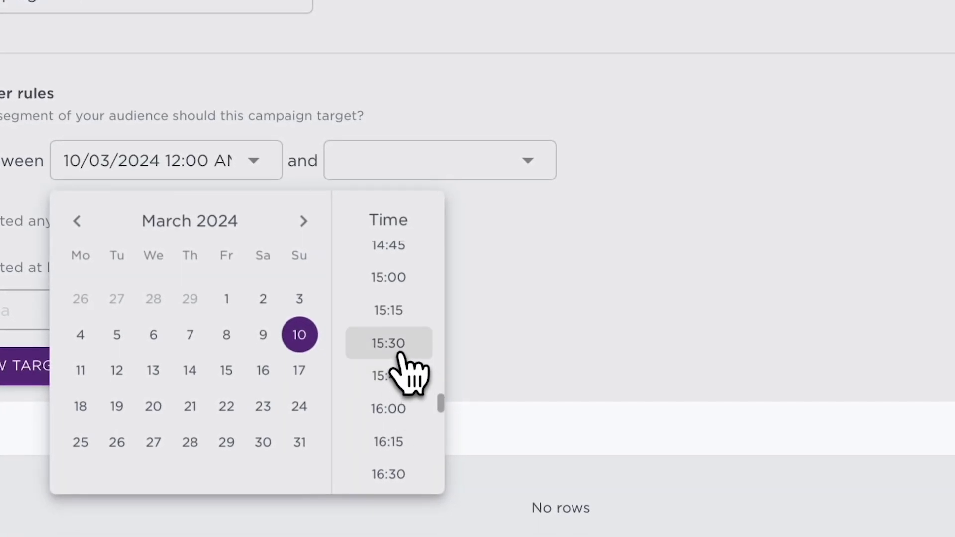
left_click(388, 342)
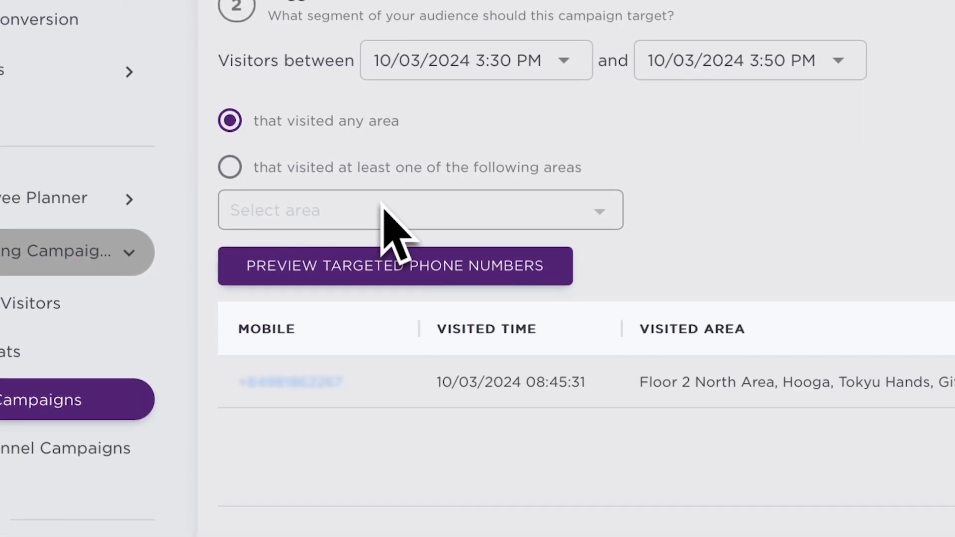
Create the campaign with a navigation link in the message and Execute immediately selected
scroll("down", 3)
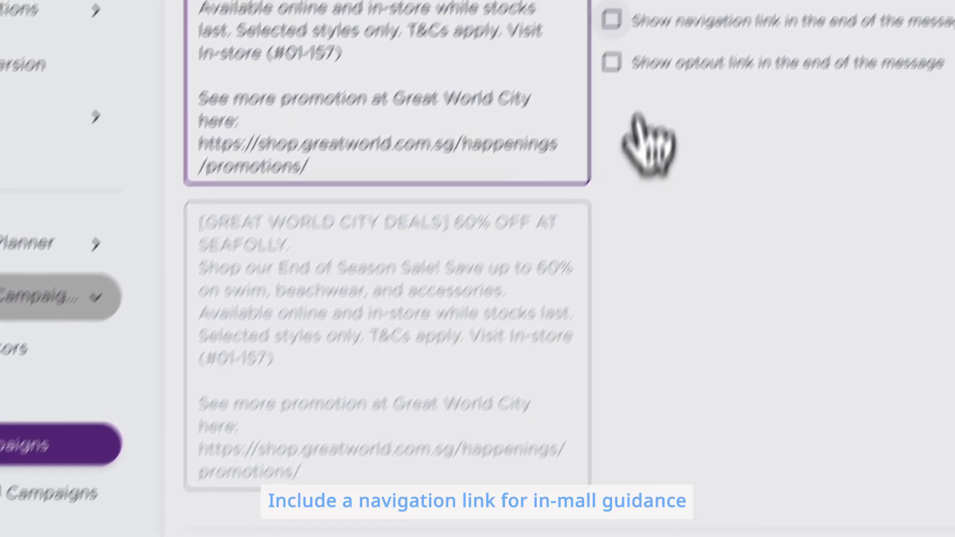
left_click(550, 144)
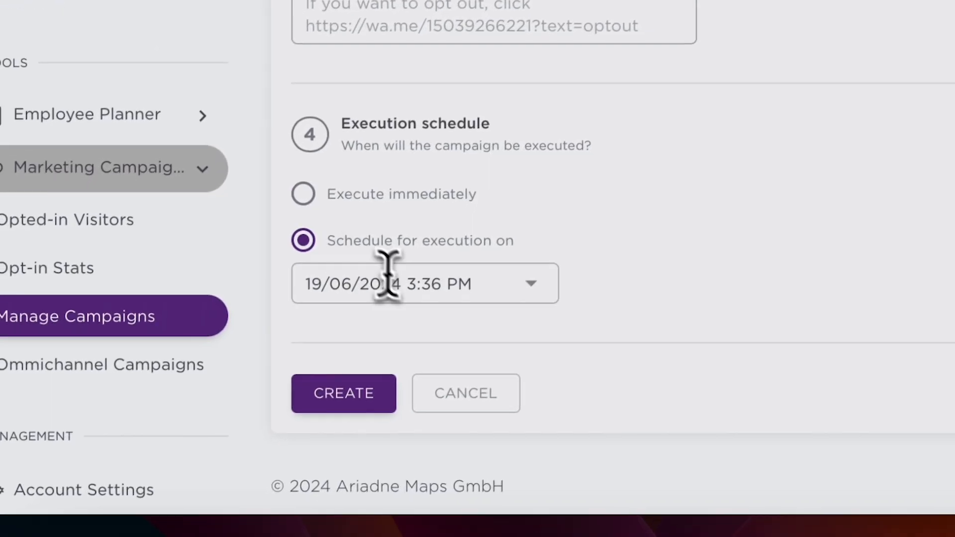
left_click(303, 193)
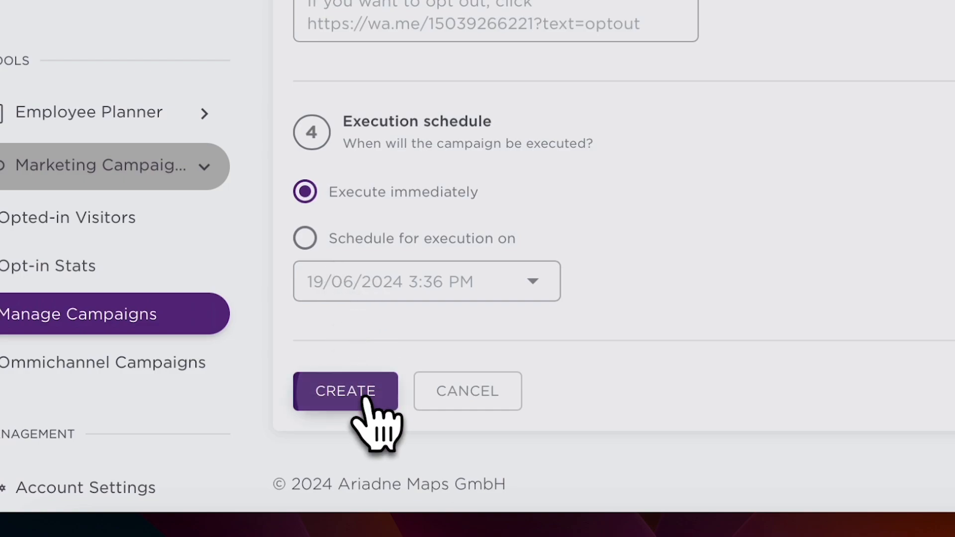
left_click(345, 391)
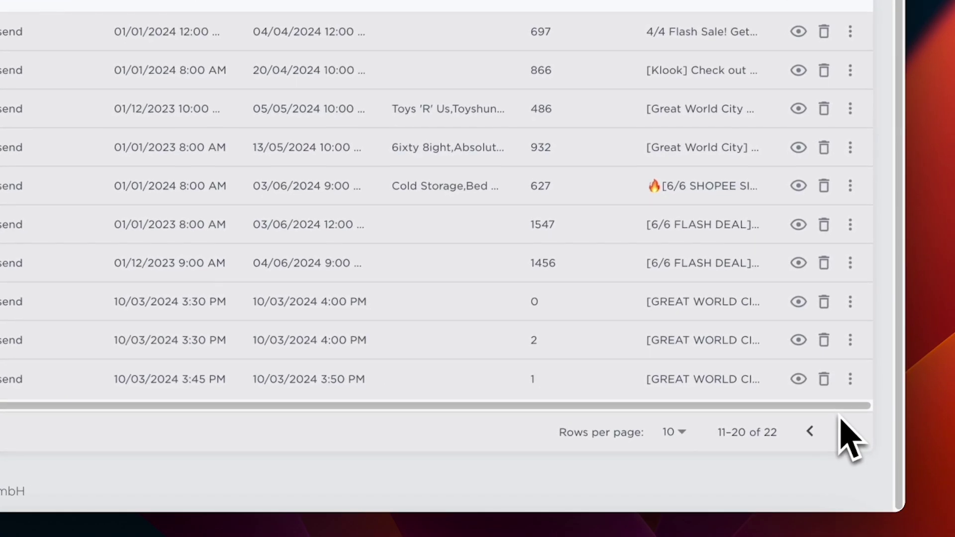
Check the new campaign's targeted visitors and confirm the SMS was delivered
left_click(851, 378)
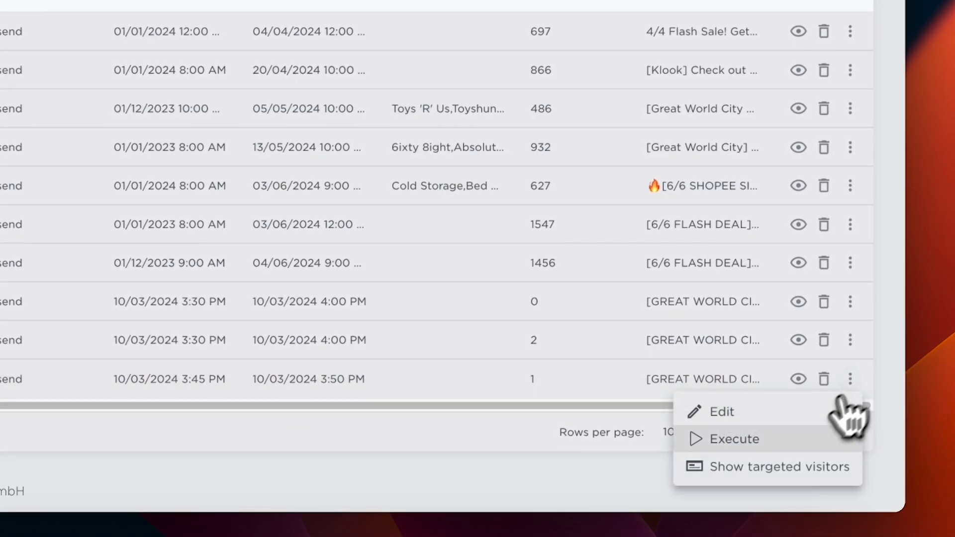
left_click(780, 466)
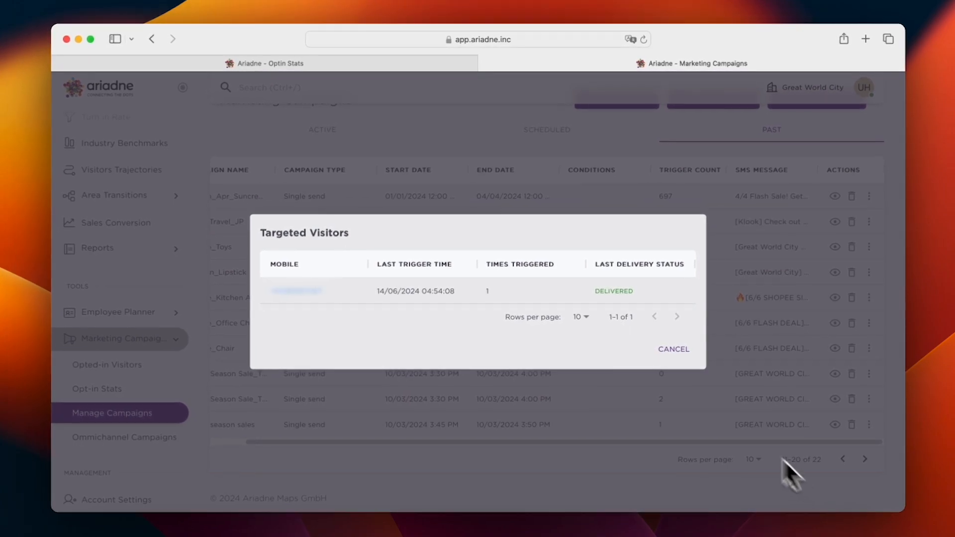
left_click(673, 349)
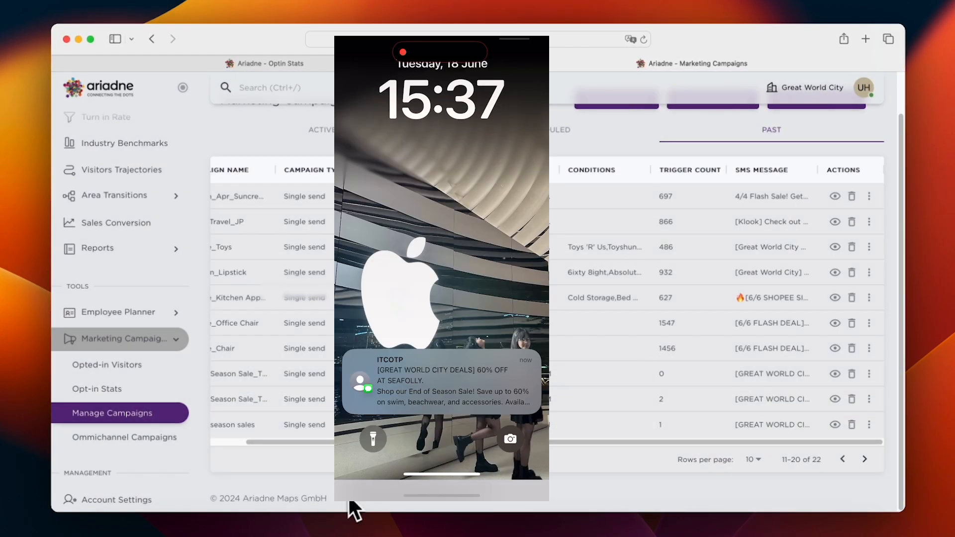
left_click(440, 382)
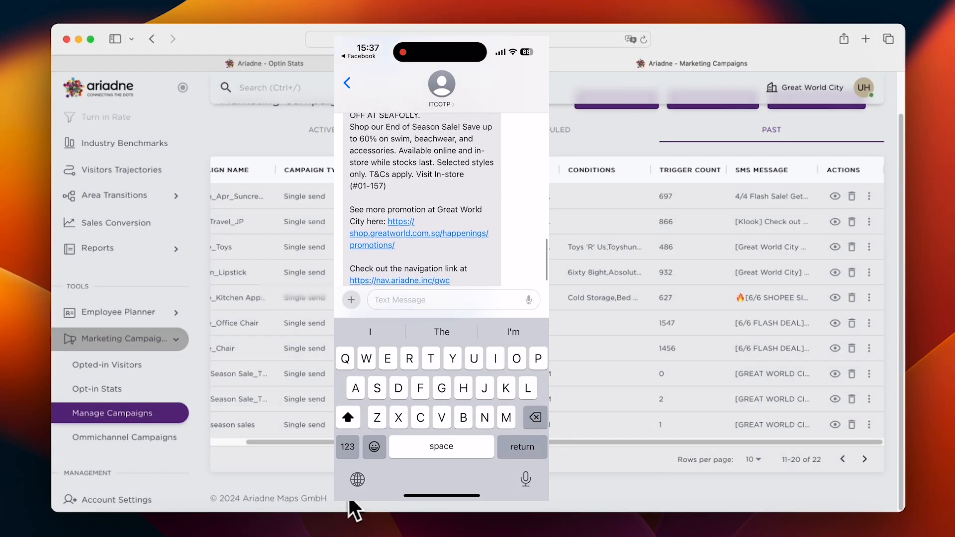